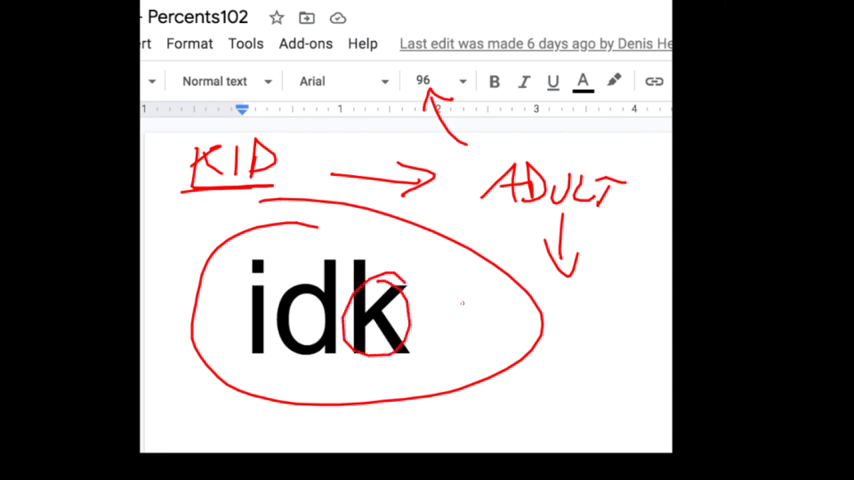
In blue ink, circle ADULT, write ASK below it, and add strokes beside KID
{"action": "left_click_drag", "start_coordinate": [490, 160], "coordinate": [520, 205]}
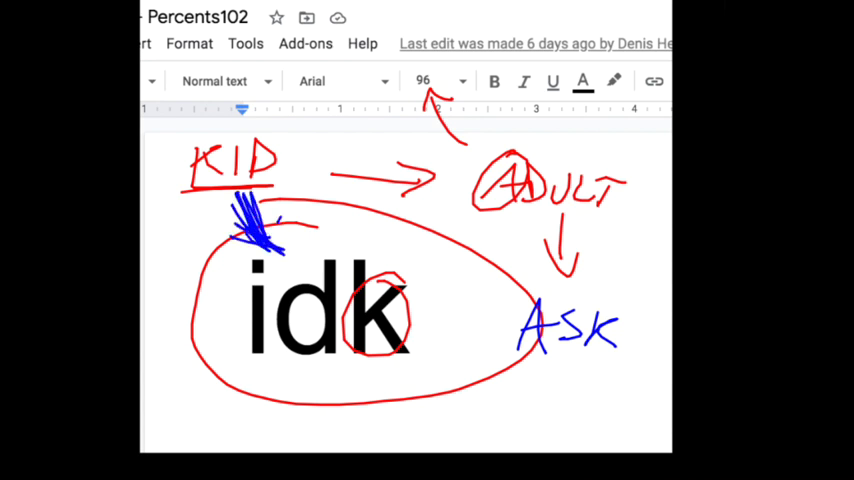
{"action": "left_click_drag", "start_coordinate": [270, 215], "coordinate": [285, 255]}
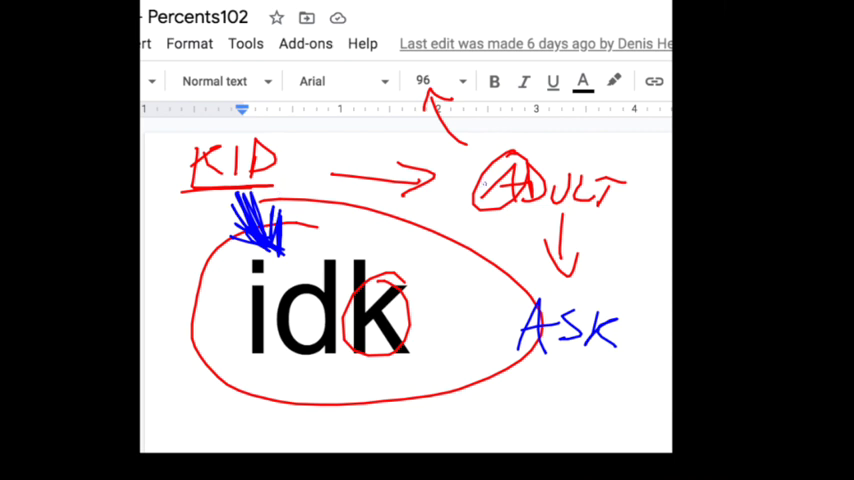
{"action": "left_click_drag", "start_coordinate": [470, 222], "coordinate": [510, 222]}
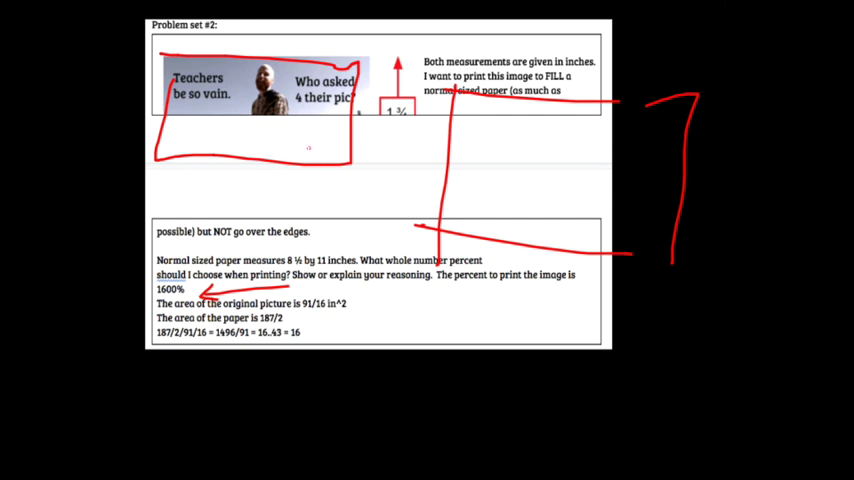
Draw red curved arrows from the boxed picture down toward the 1600% answer
{"action": "left_click_drag", "start_coordinate": [297, 147], "coordinate": [475, 180]}
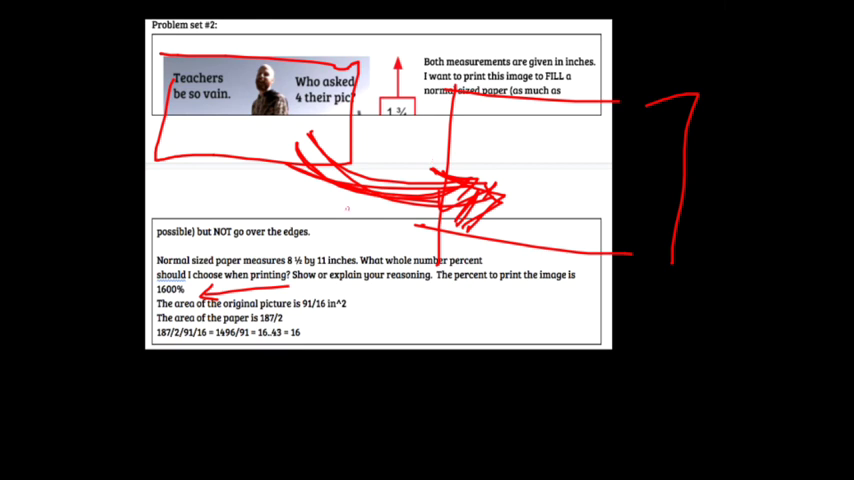
{"action": "left_click_drag", "start_coordinate": [420, 318], "coordinate": [490, 318]}
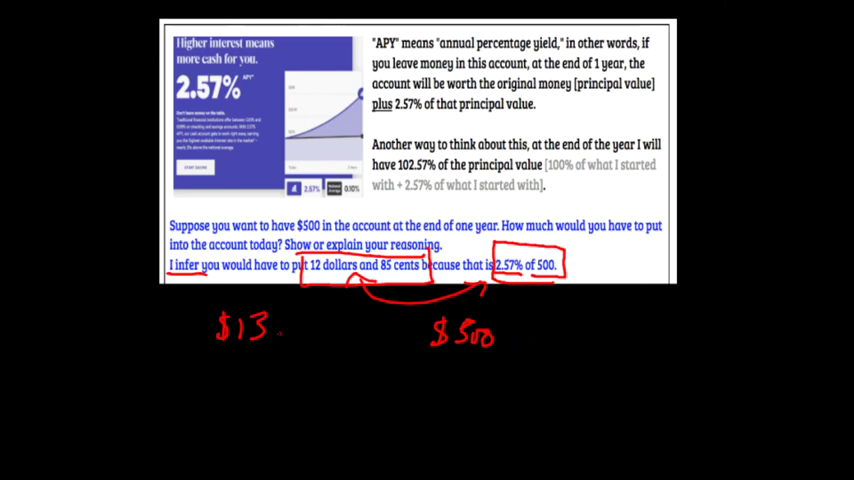
Add a red stroke under the '12 dollars and 85 cents' answer, then scroll down
{"action": "left_click_drag", "start_coordinate": [285, 335], "coordinate": [400, 345]}
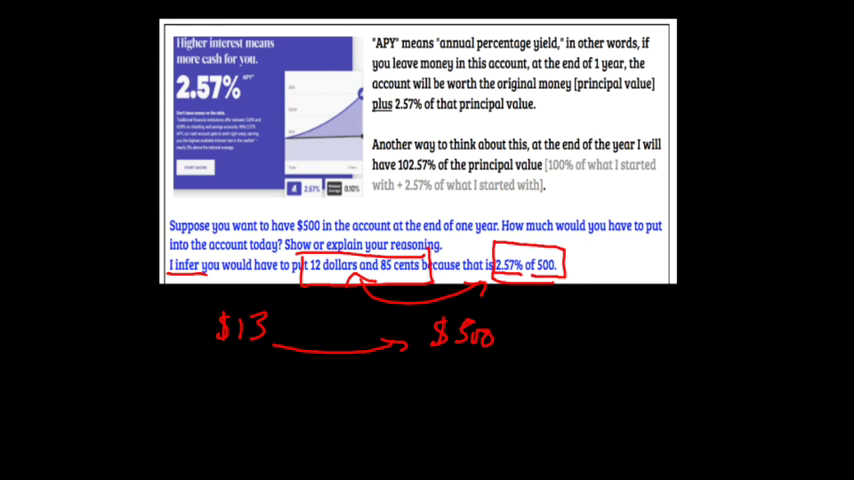
{"action": "scroll", "scroll_direction": "down", "scroll_amount": 3}
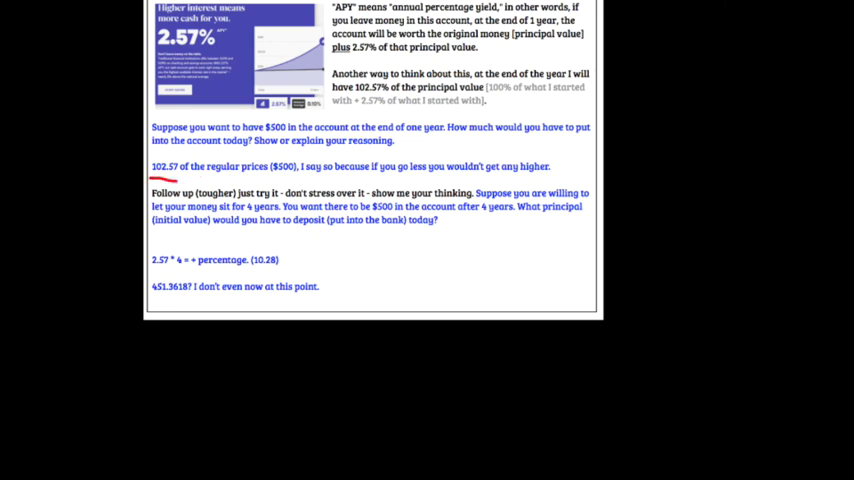
Draw a red underline beneath the '102.57 of the regular prices' answer line
{"action": "left_click_drag", "start_coordinate": [176, 178], "coordinate": [324, 178]}
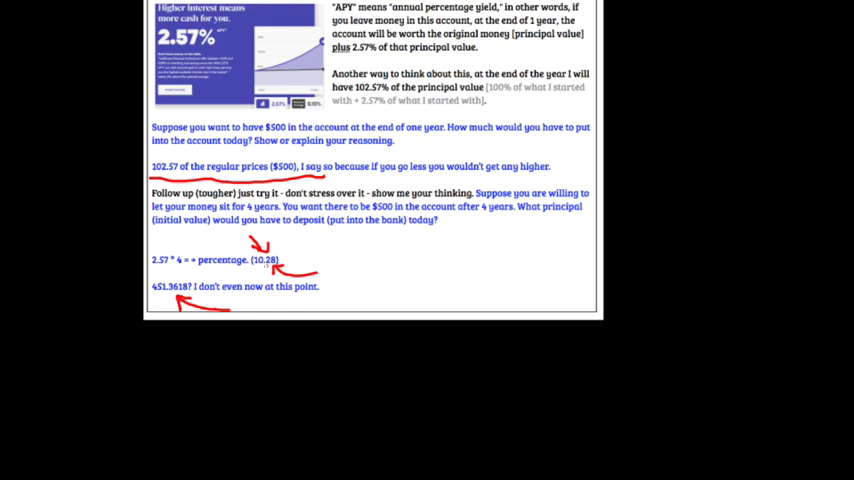
Write a red ×4 beside 10.28 and mark around 451.3618
{"action": "left_click_drag", "start_coordinate": [300, 255], "coordinate": [345, 262]}
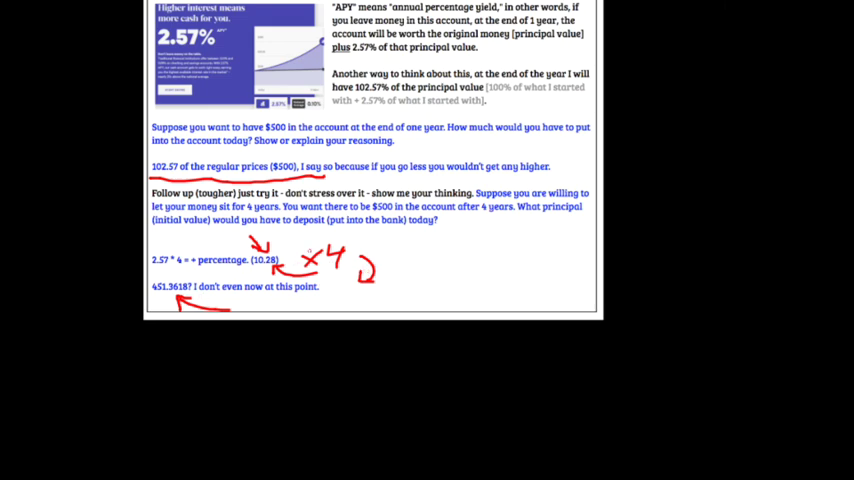
{"action": "left_click_drag", "start_coordinate": [300, 260], "coordinate": [375, 270]}
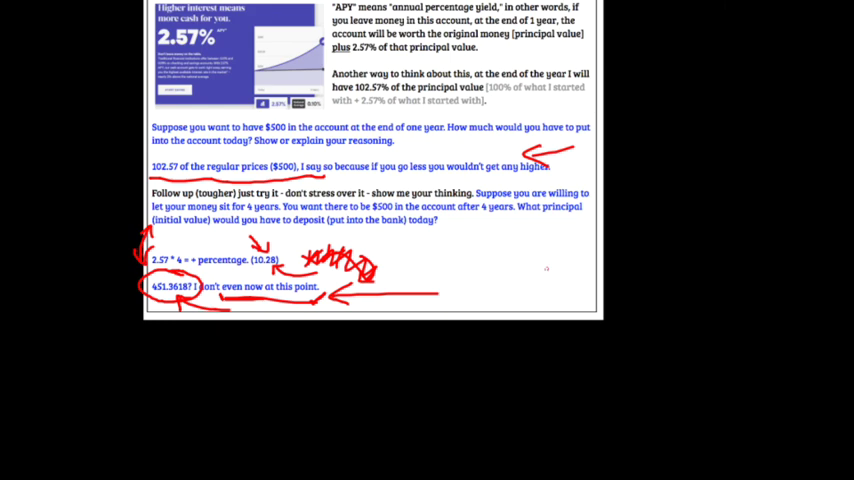
{"action": "mouse_move", "coordinate": [646, 263]}
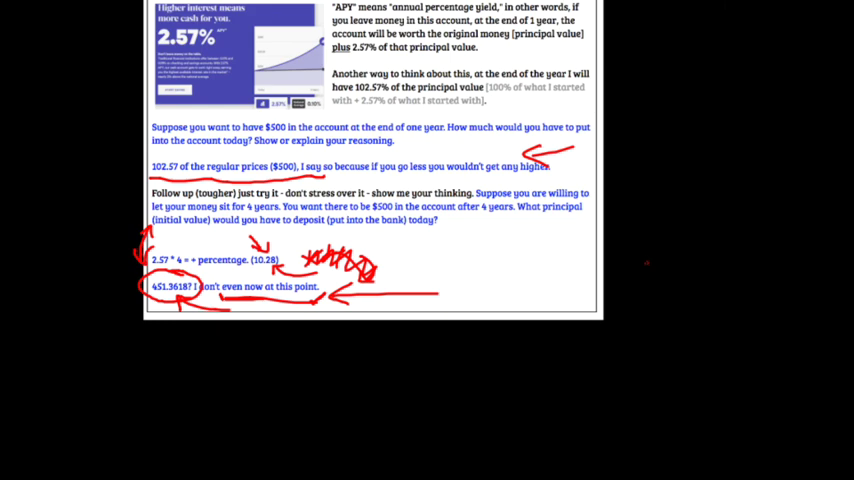